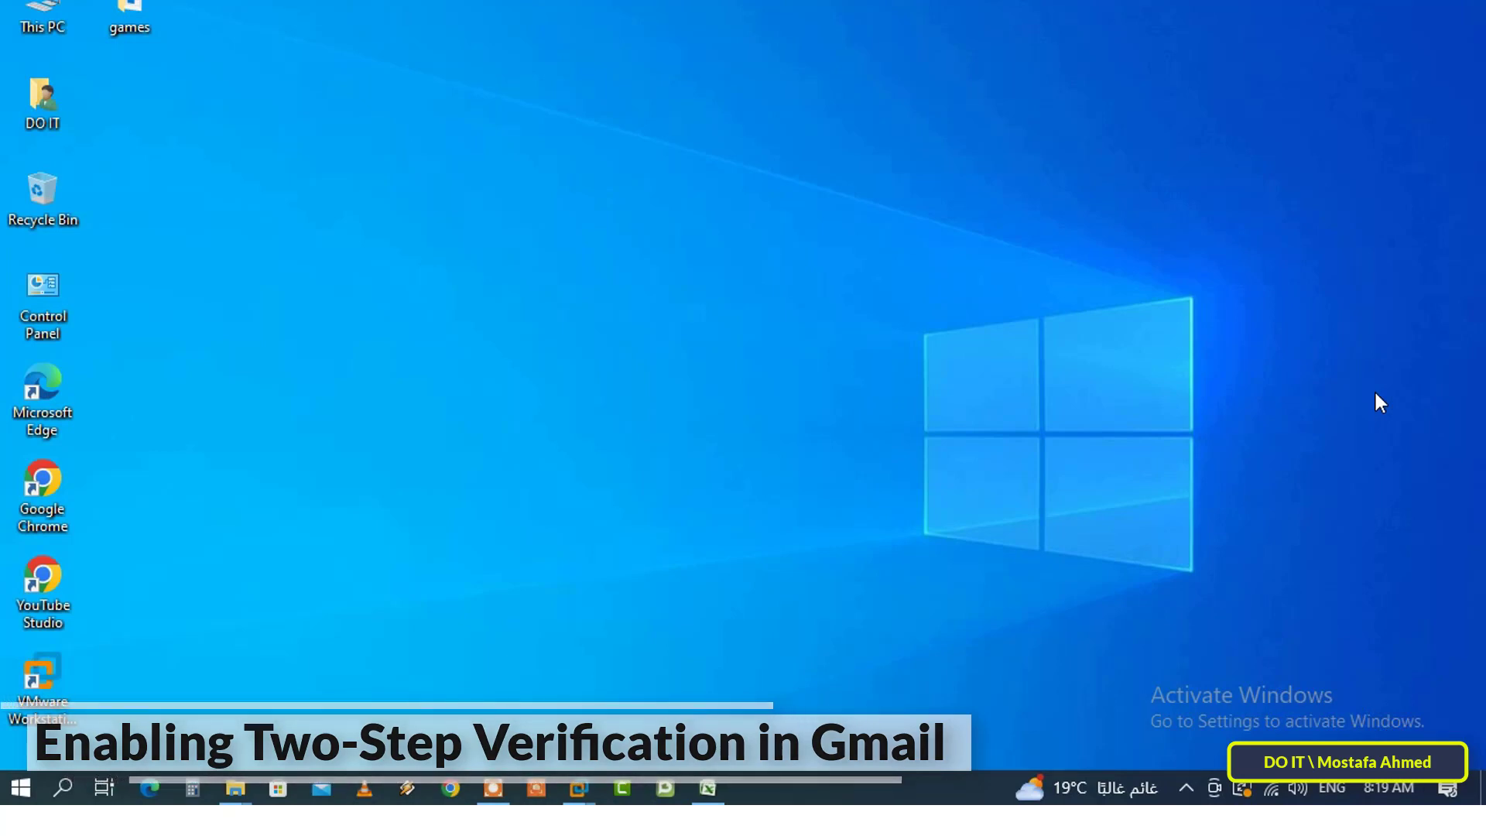
# Launch Google Chrome from its desktop shortcut
pyautogui.click(450, 788)
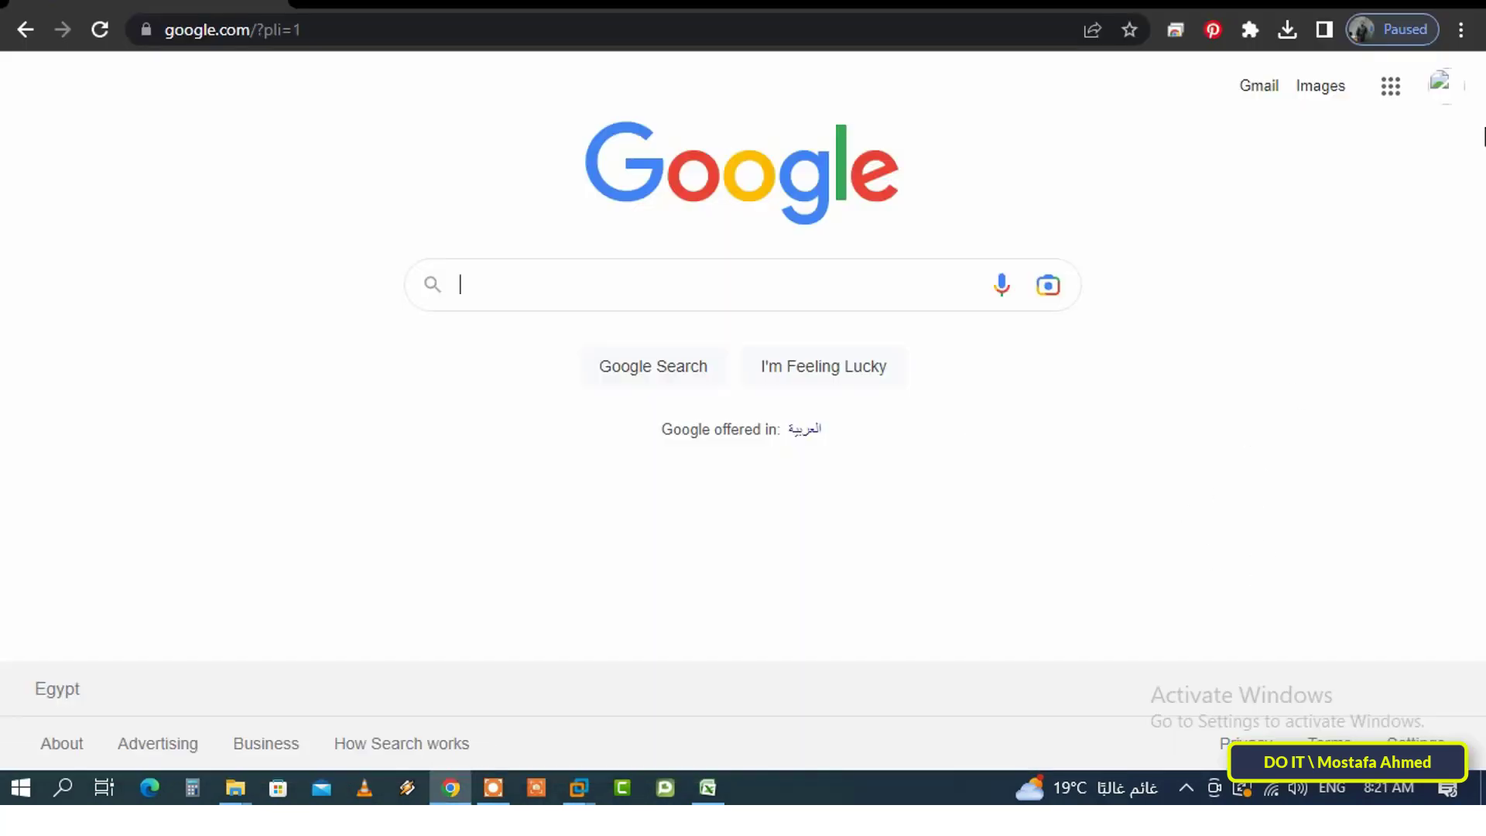
# Go to 'Manage your Google Account' from the profile avatar menu
pyautogui.click(1391, 86)
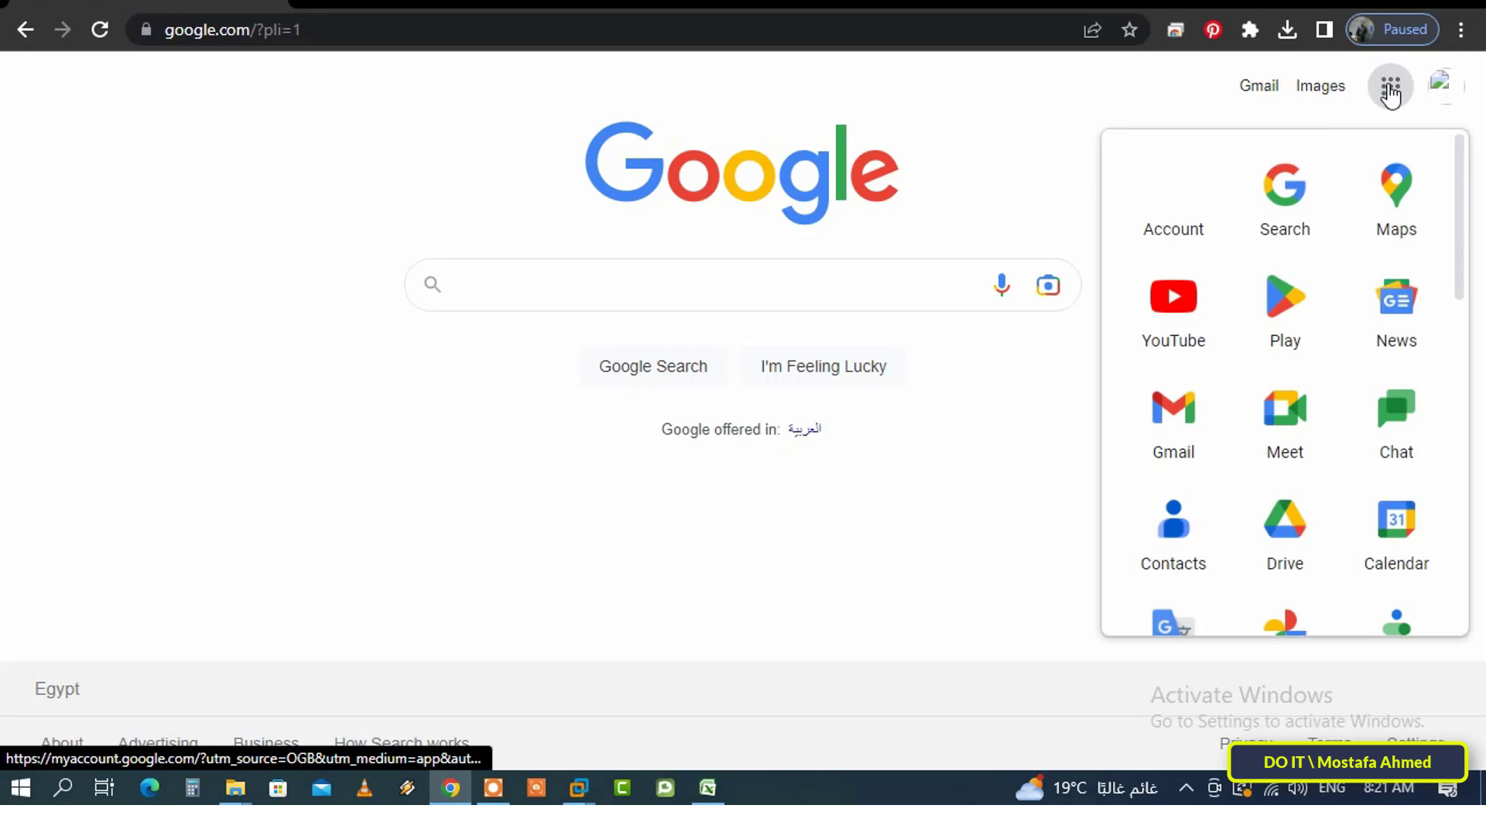
pyautogui.click(1444, 85)
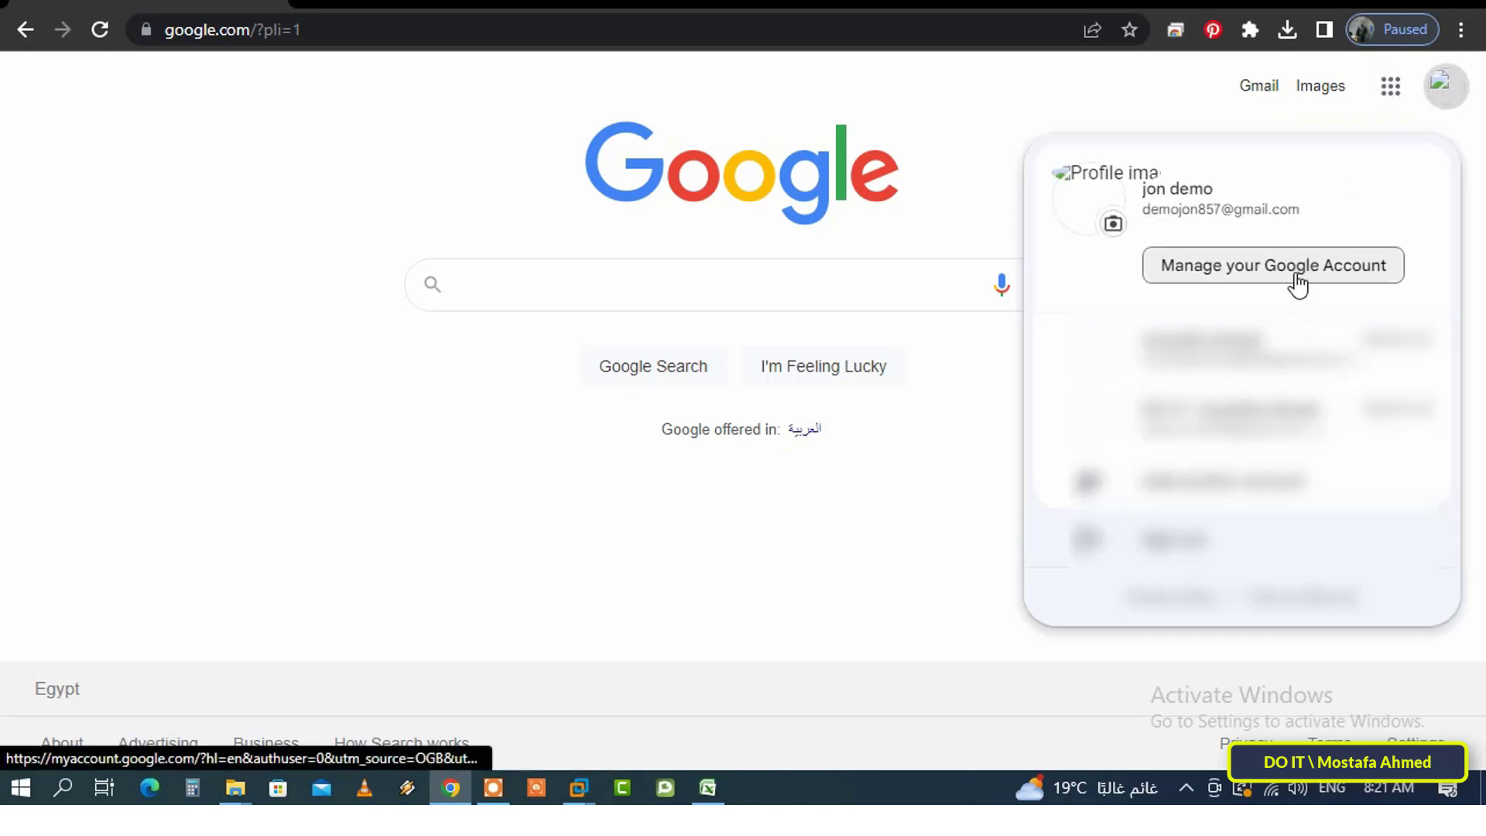
pyautogui.click(1272, 265)
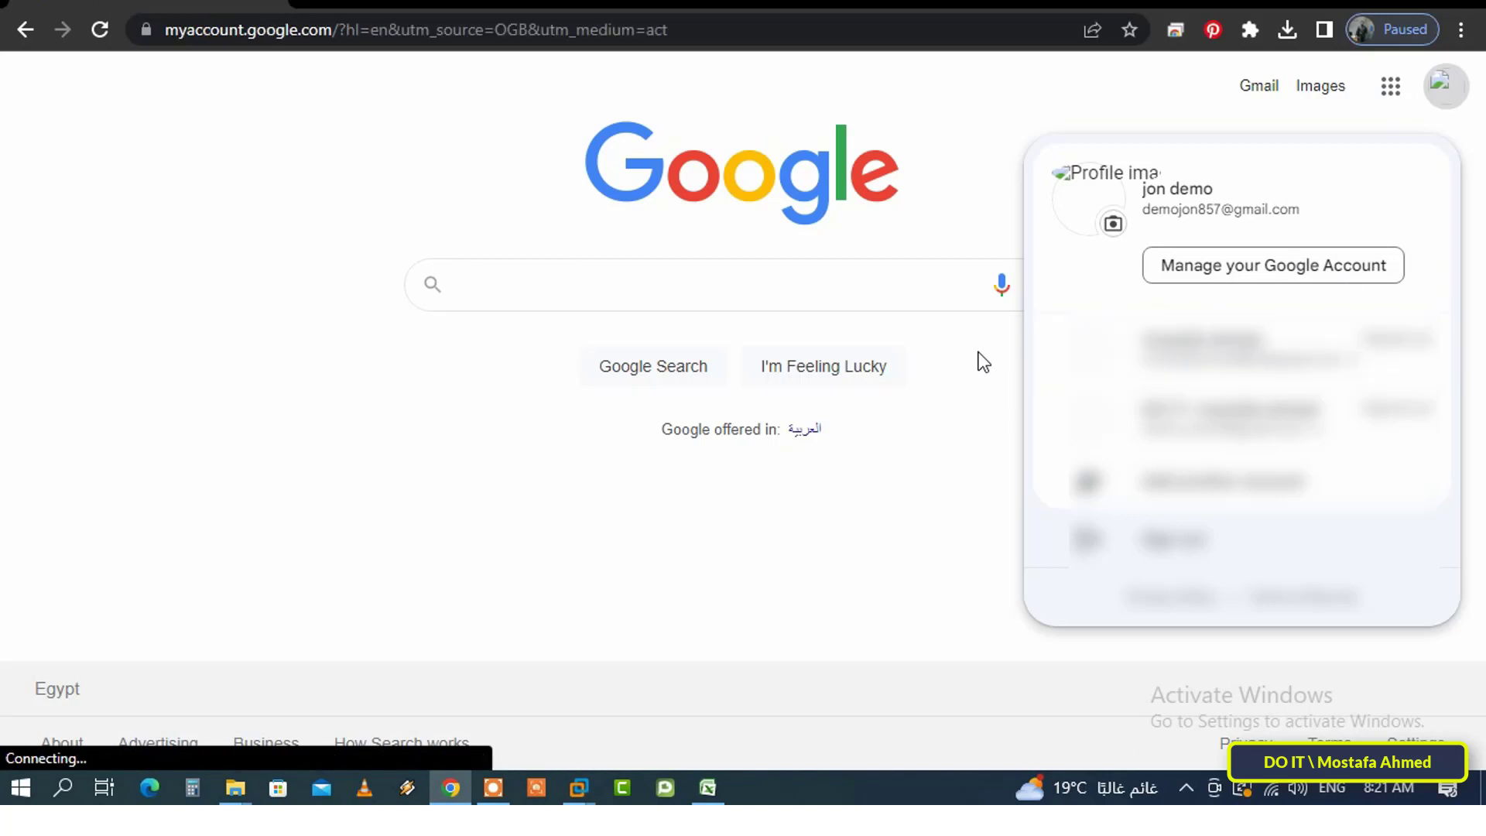
pyautogui.click(1272, 265)
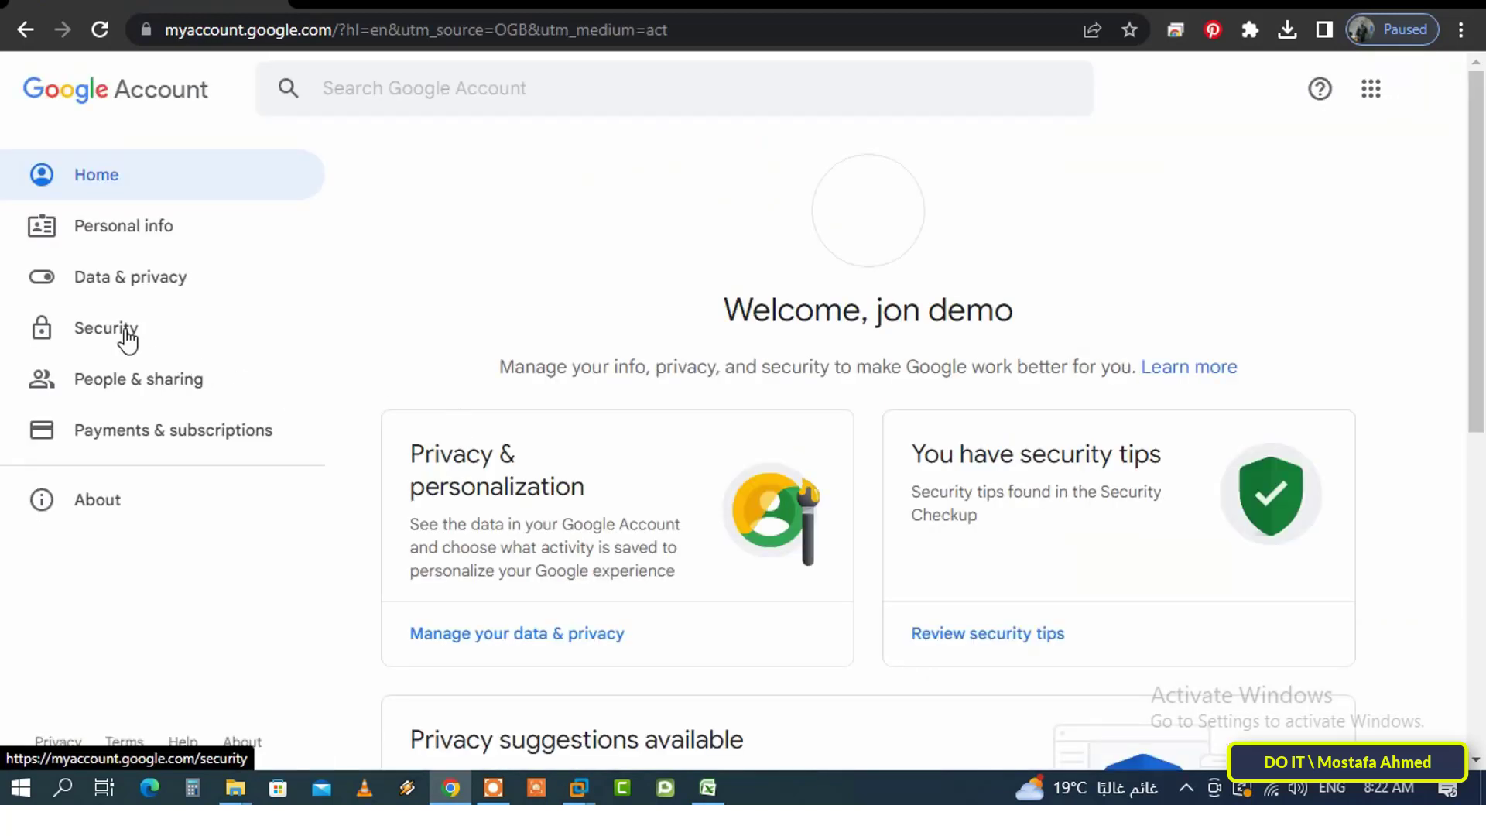
# Open 2-Step Verification, currently off, under Security's 'How you sign in to Google'
pyautogui.click(106, 327)
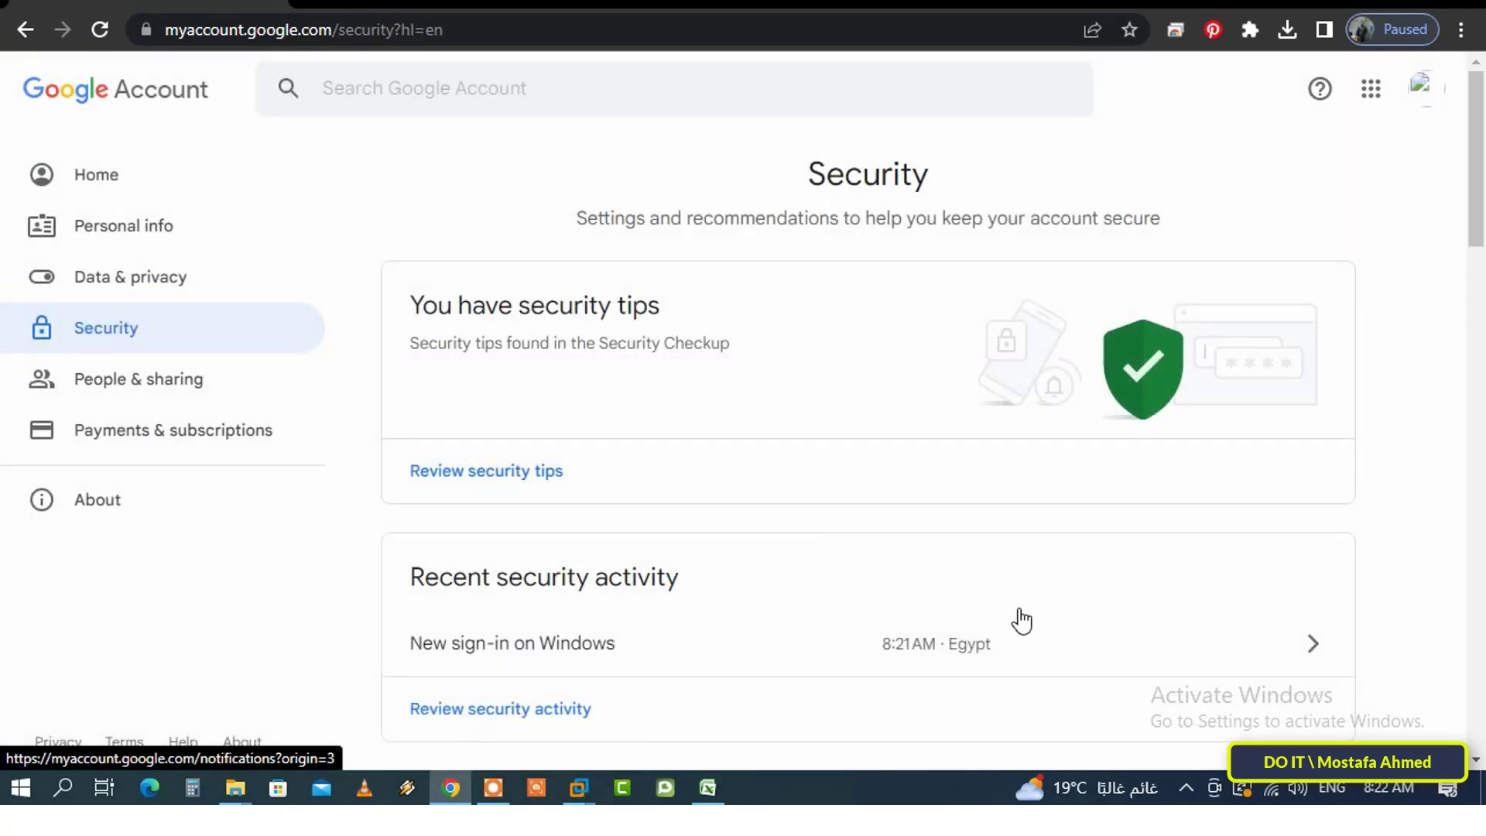
pyautogui.scroll(-3)
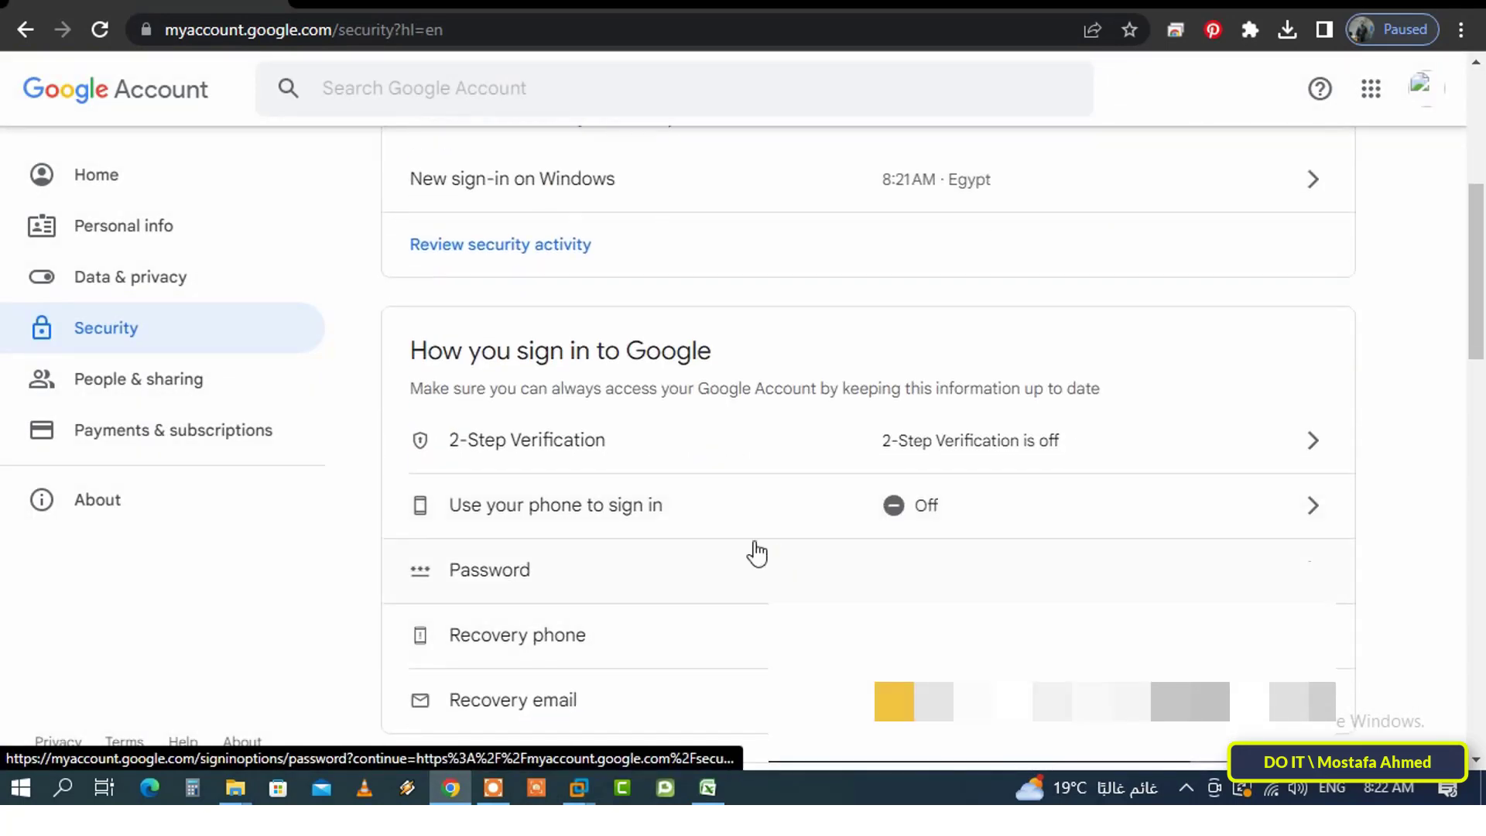
pyautogui.moveTo(474, 452)
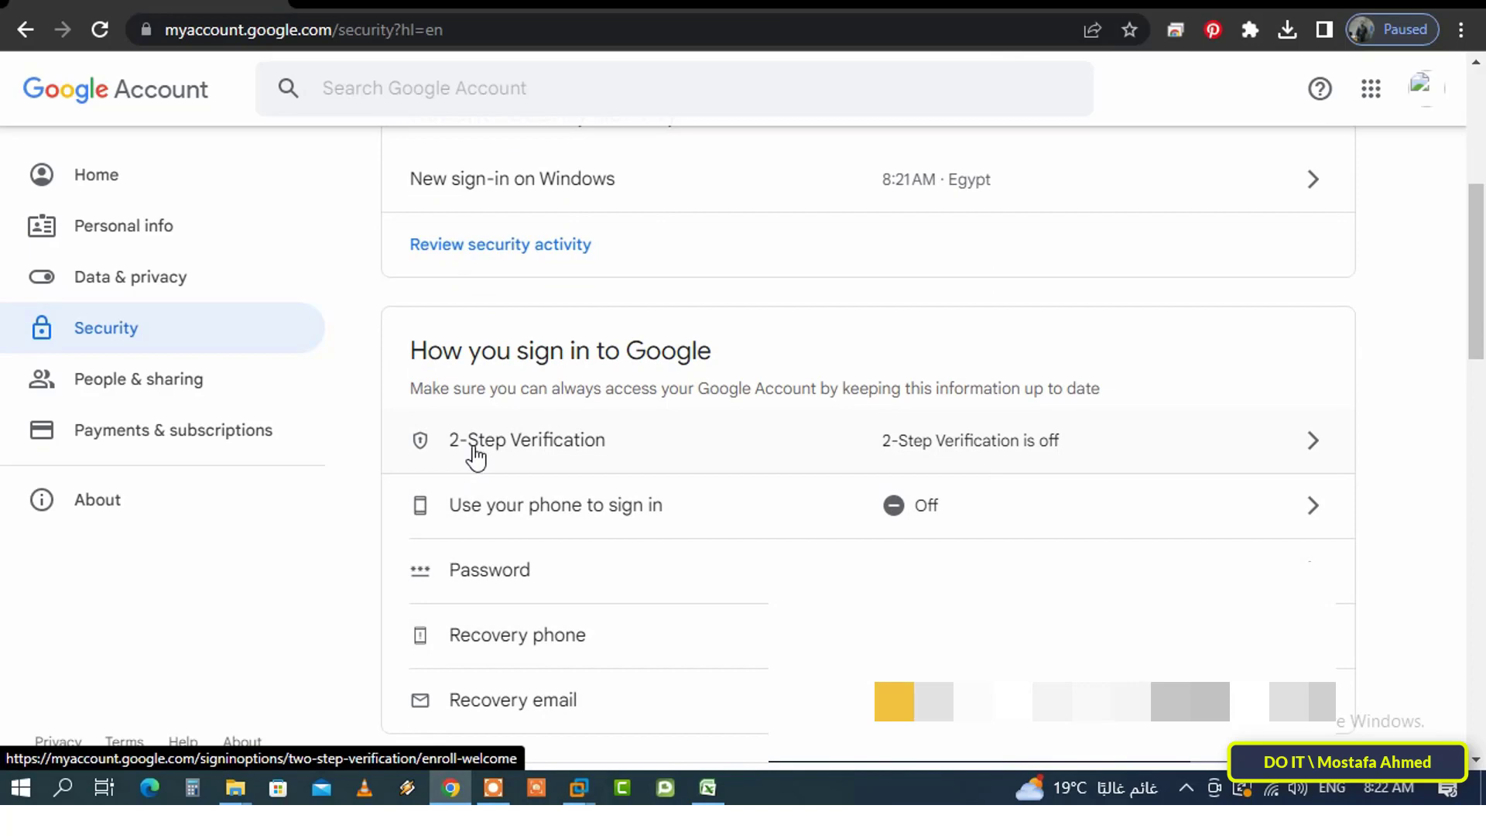
pyautogui.moveTo(616, 457)
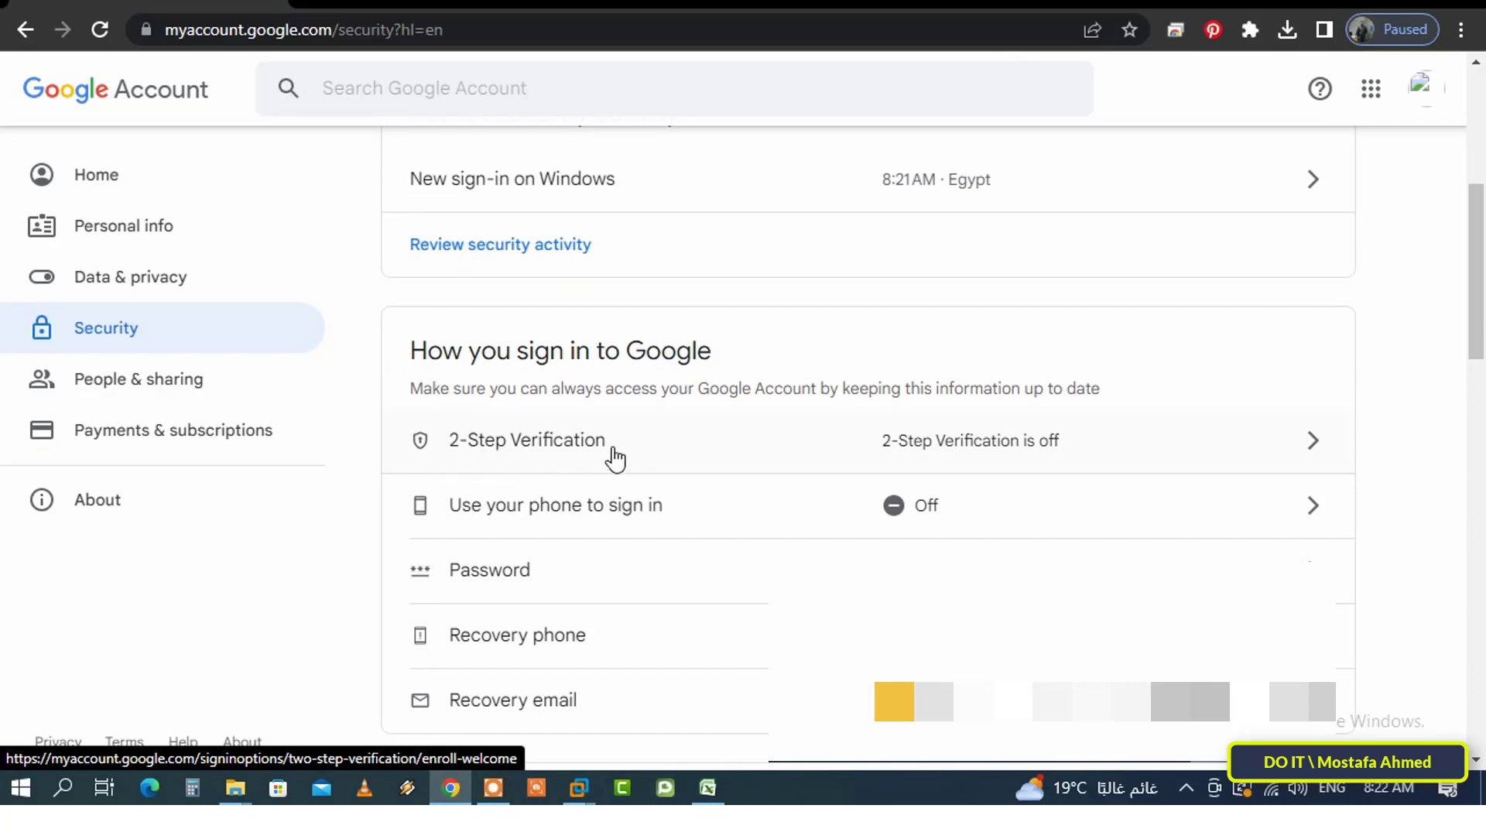
pyautogui.click(527, 440)
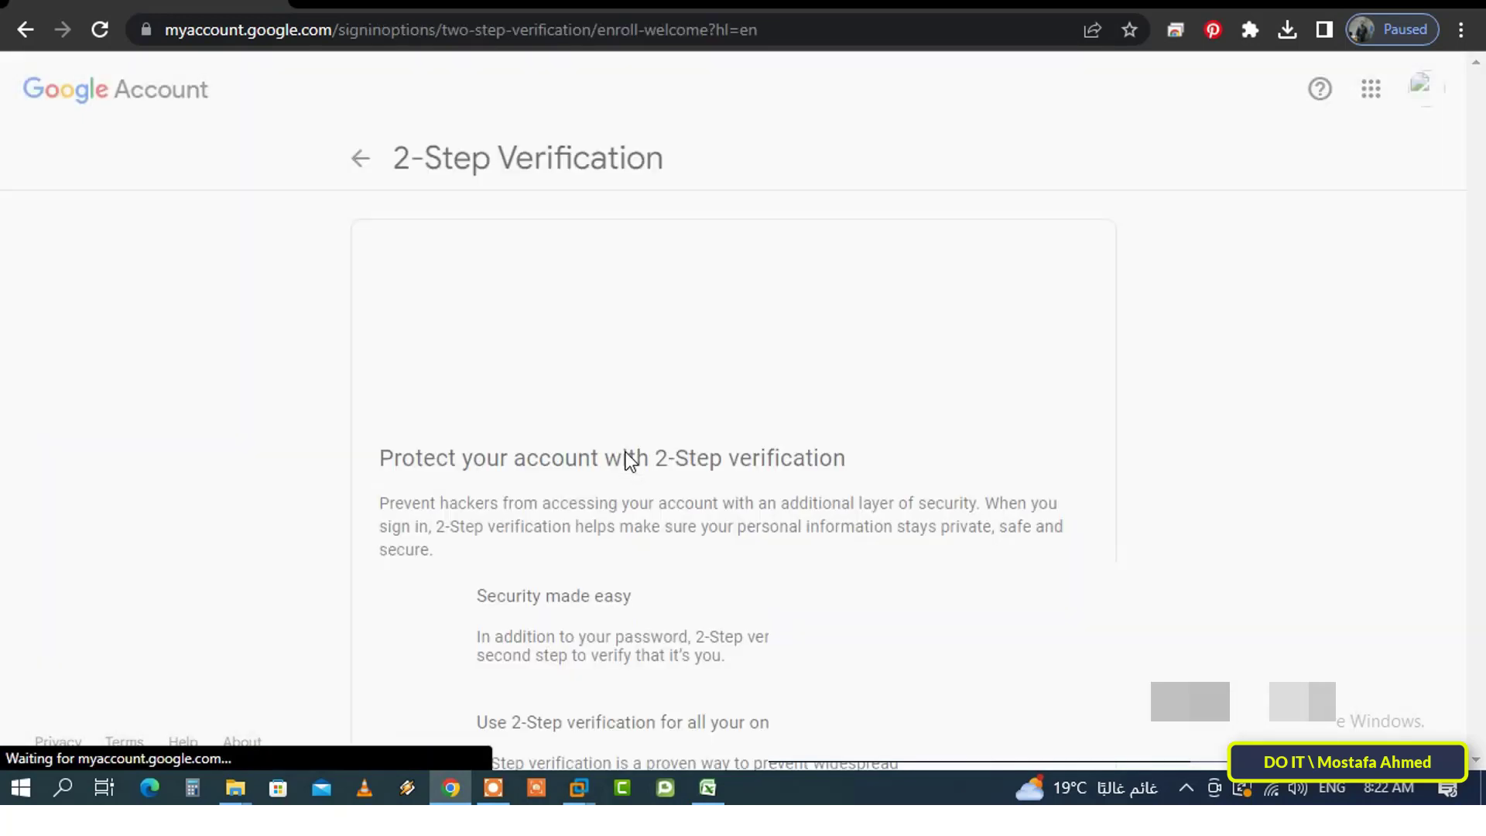
# Start 2-Step Verification setup with Get started on the intro page
pyautogui.scroll(-3)
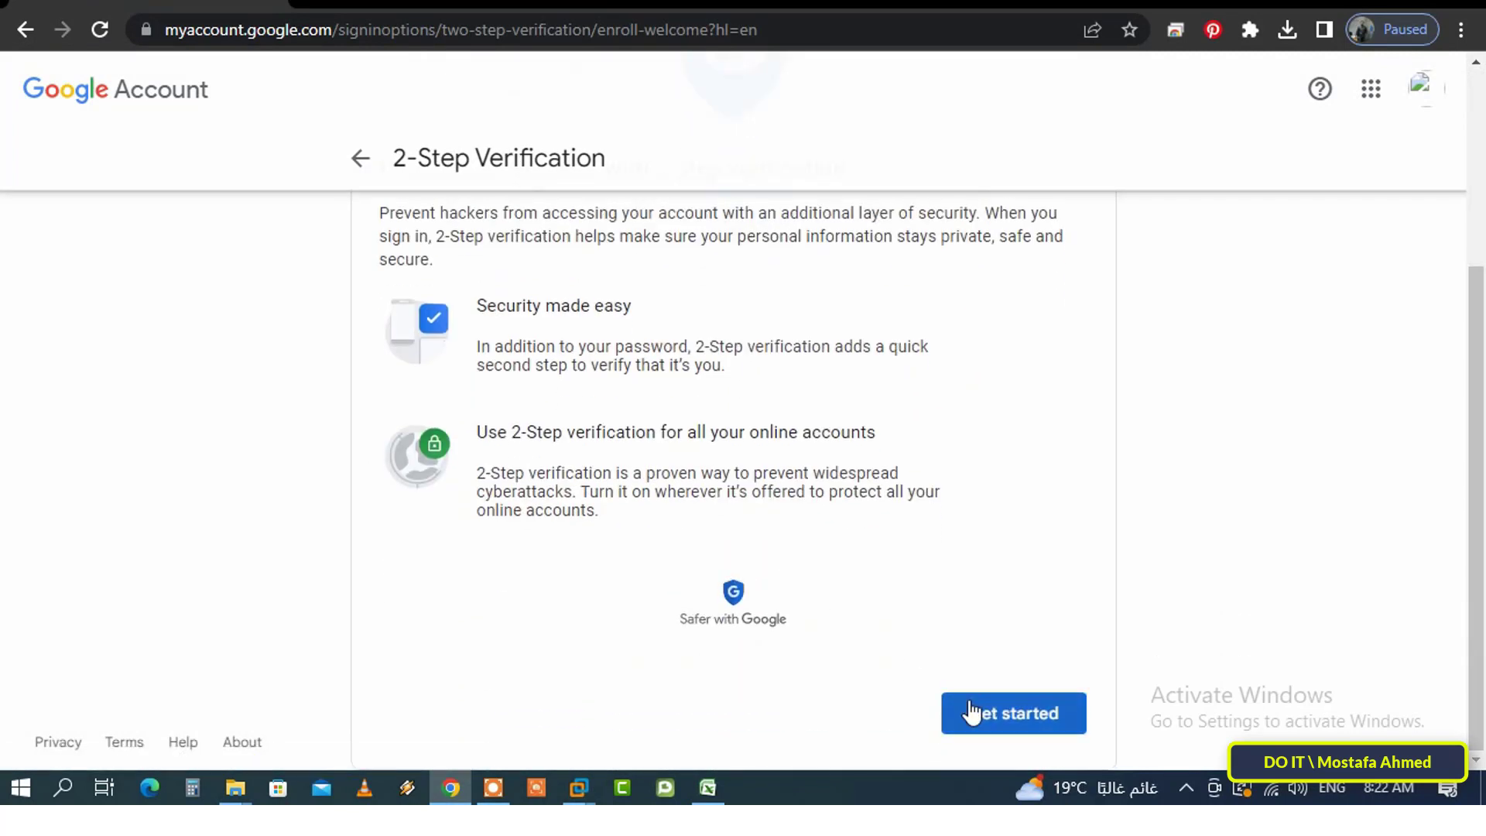
pyautogui.click(1013, 713)
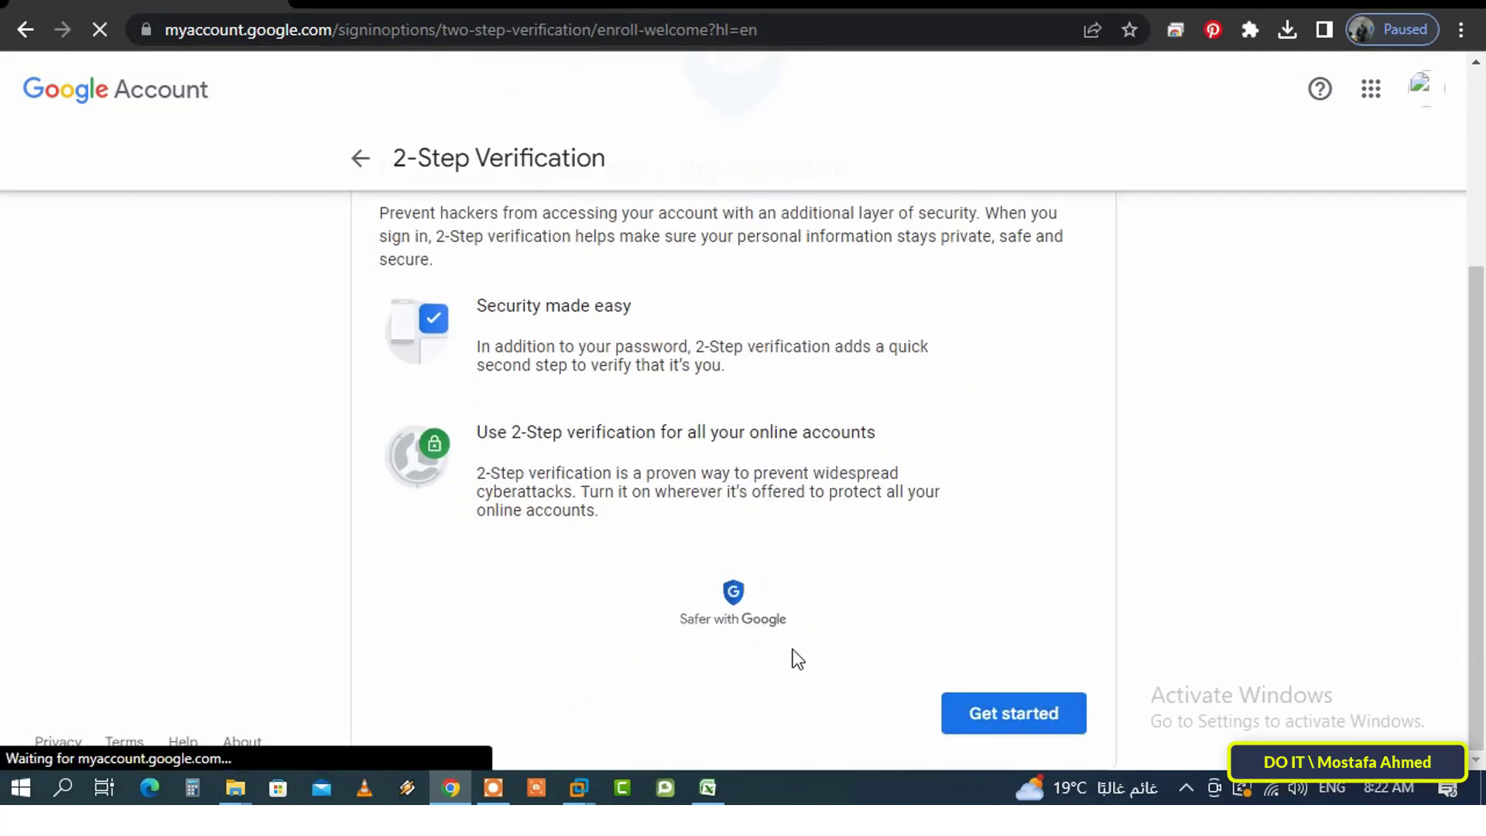
pyautogui.click(1013, 713)
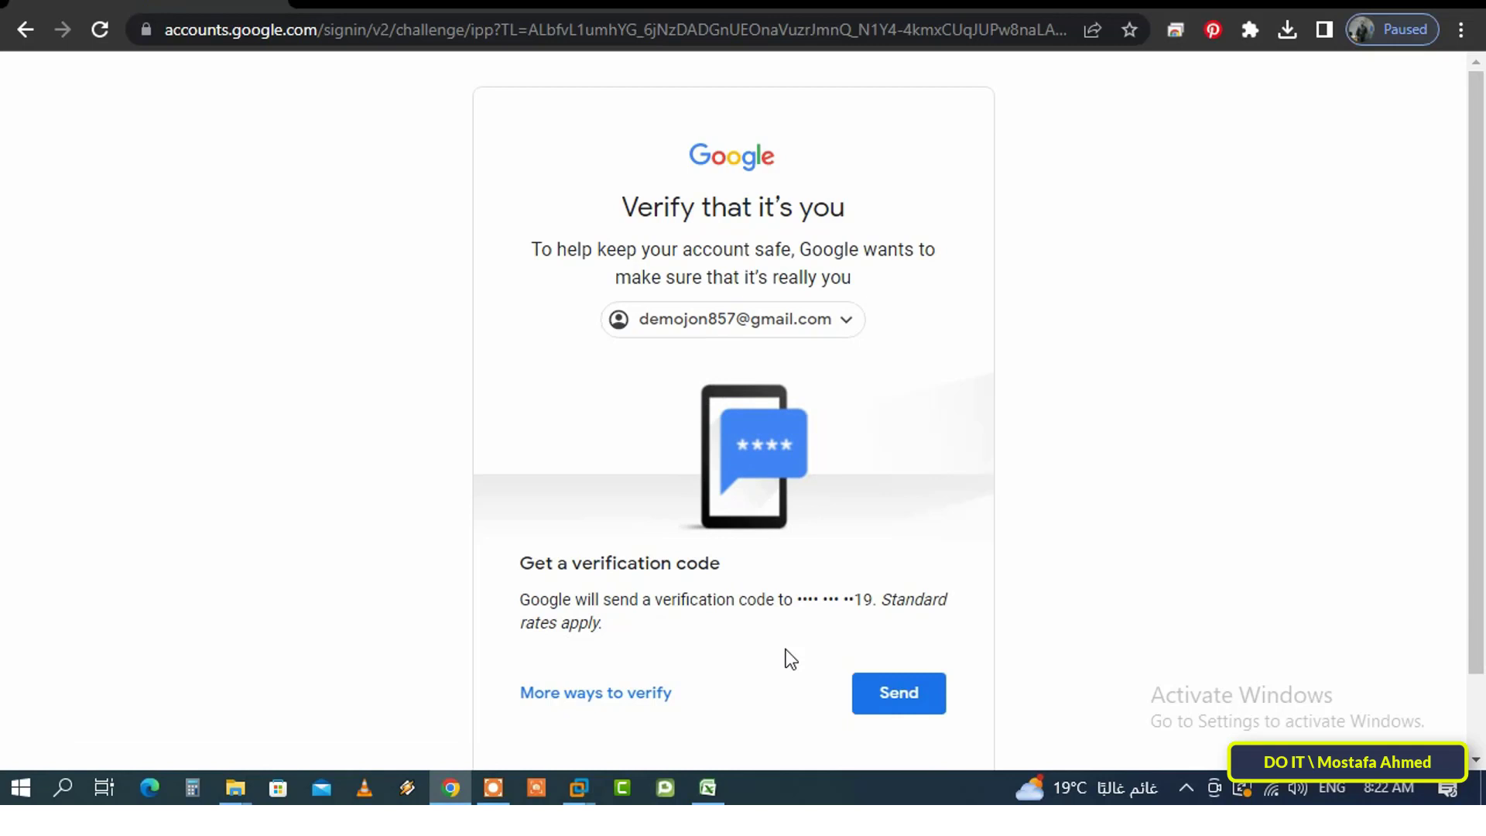
pyautogui.moveTo(862, 680)
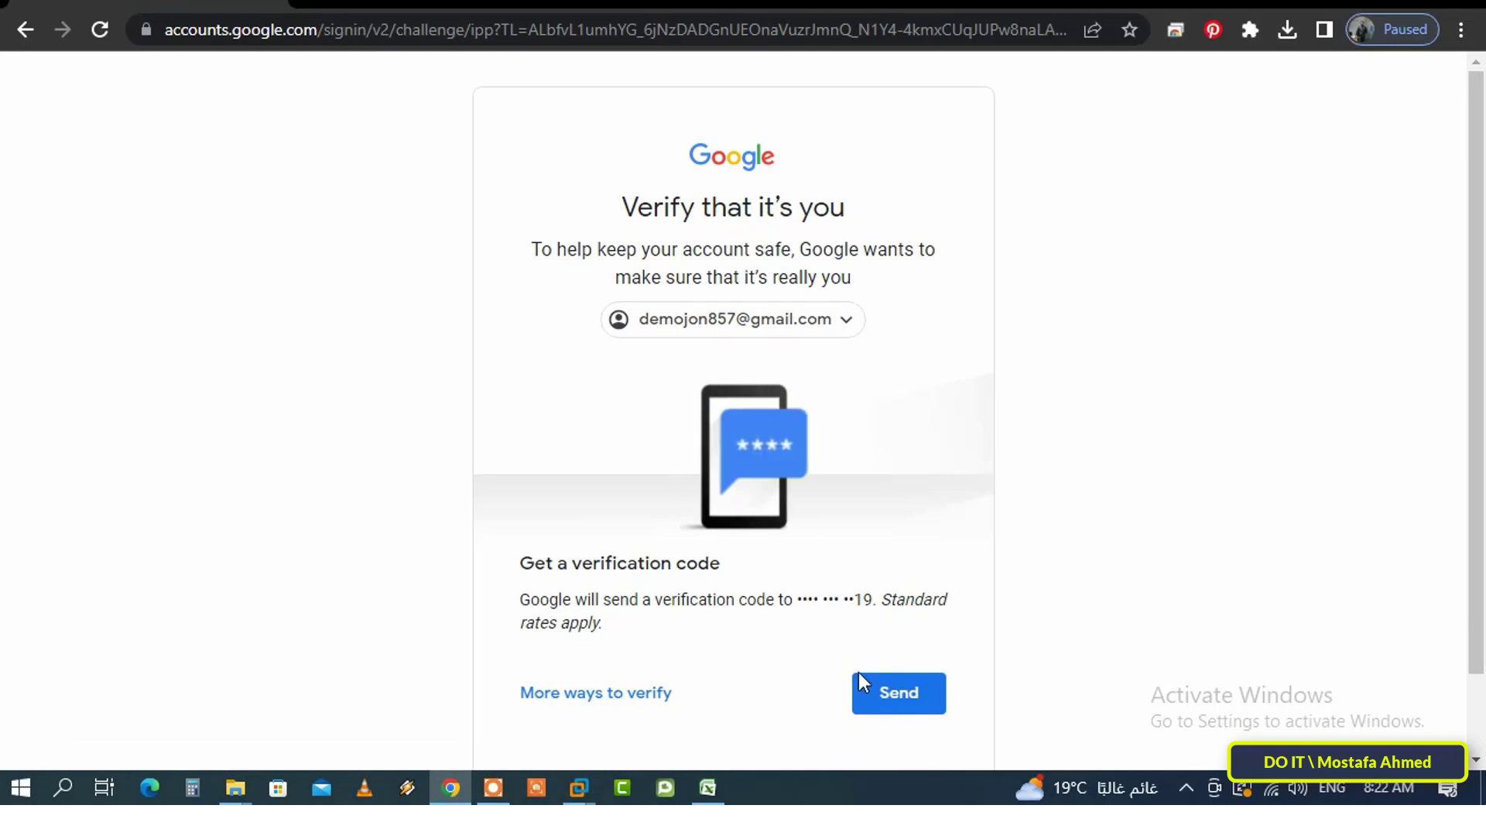
pyautogui.click(896, 693)
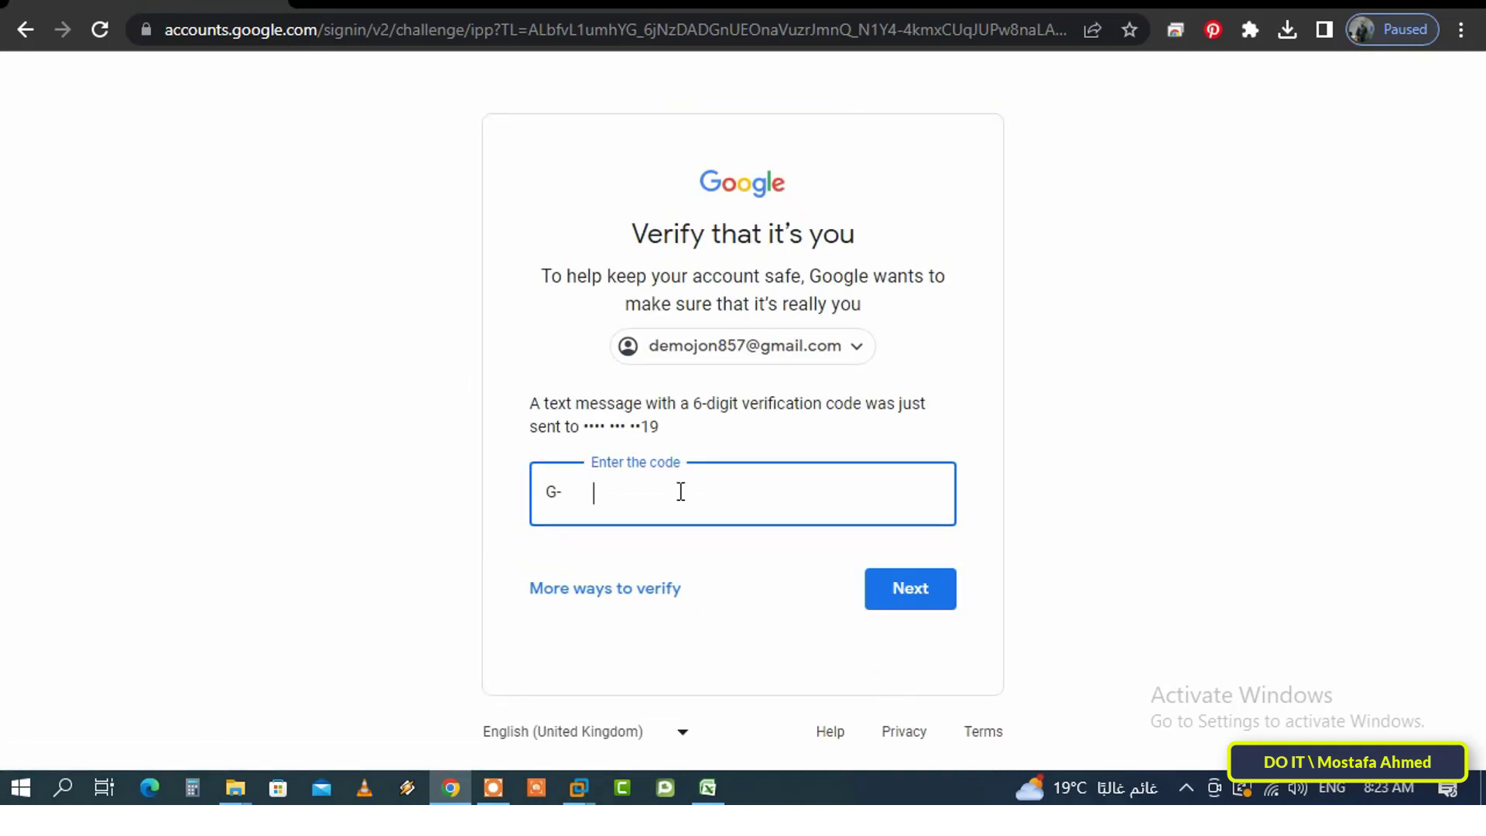
pyautogui.write('56')
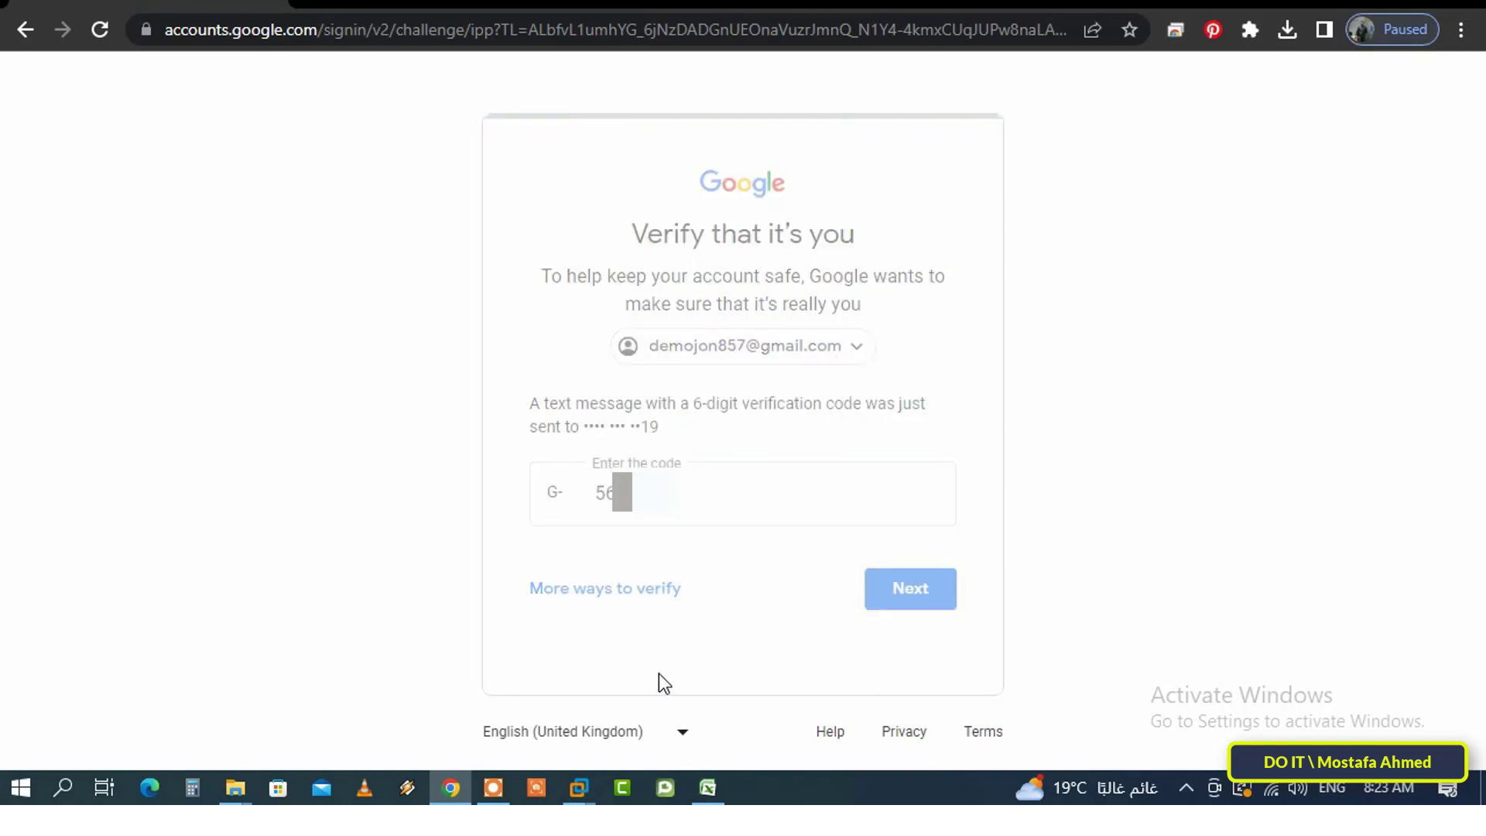
pyautogui.click(908, 588)
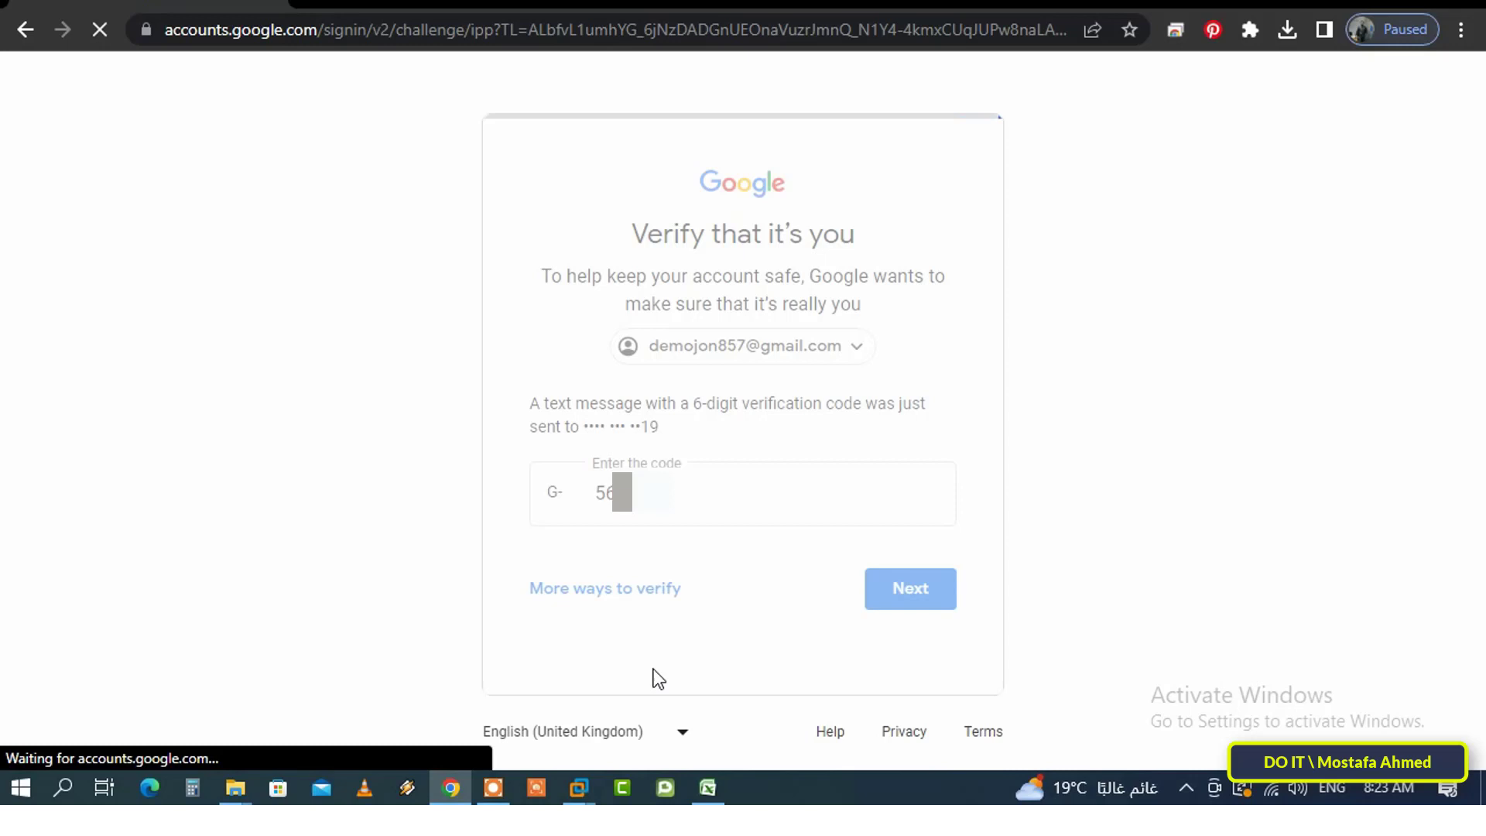
pyautogui.click(908, 588)
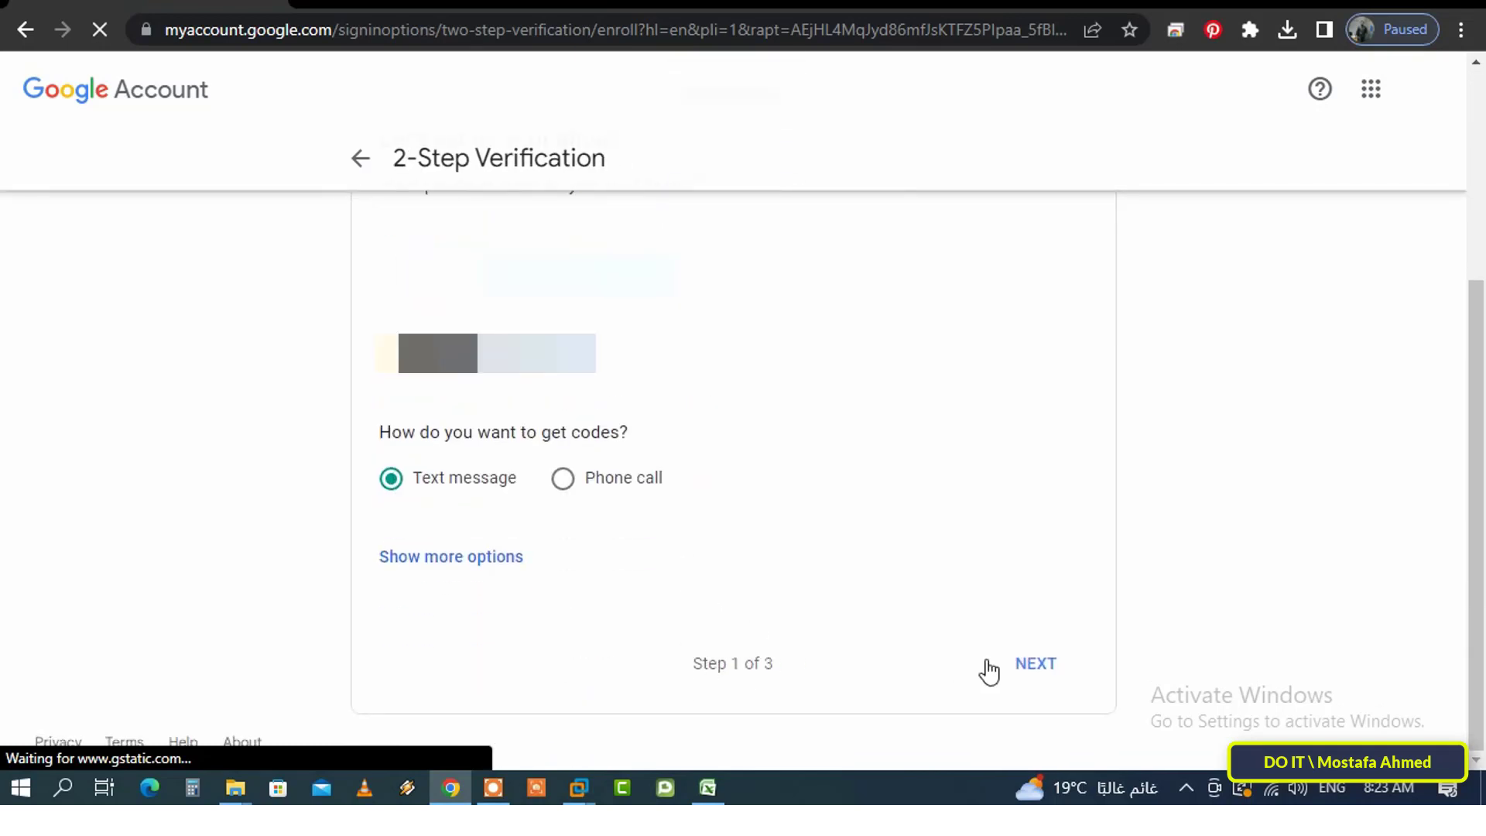
pyautogui.click(1035, 663)
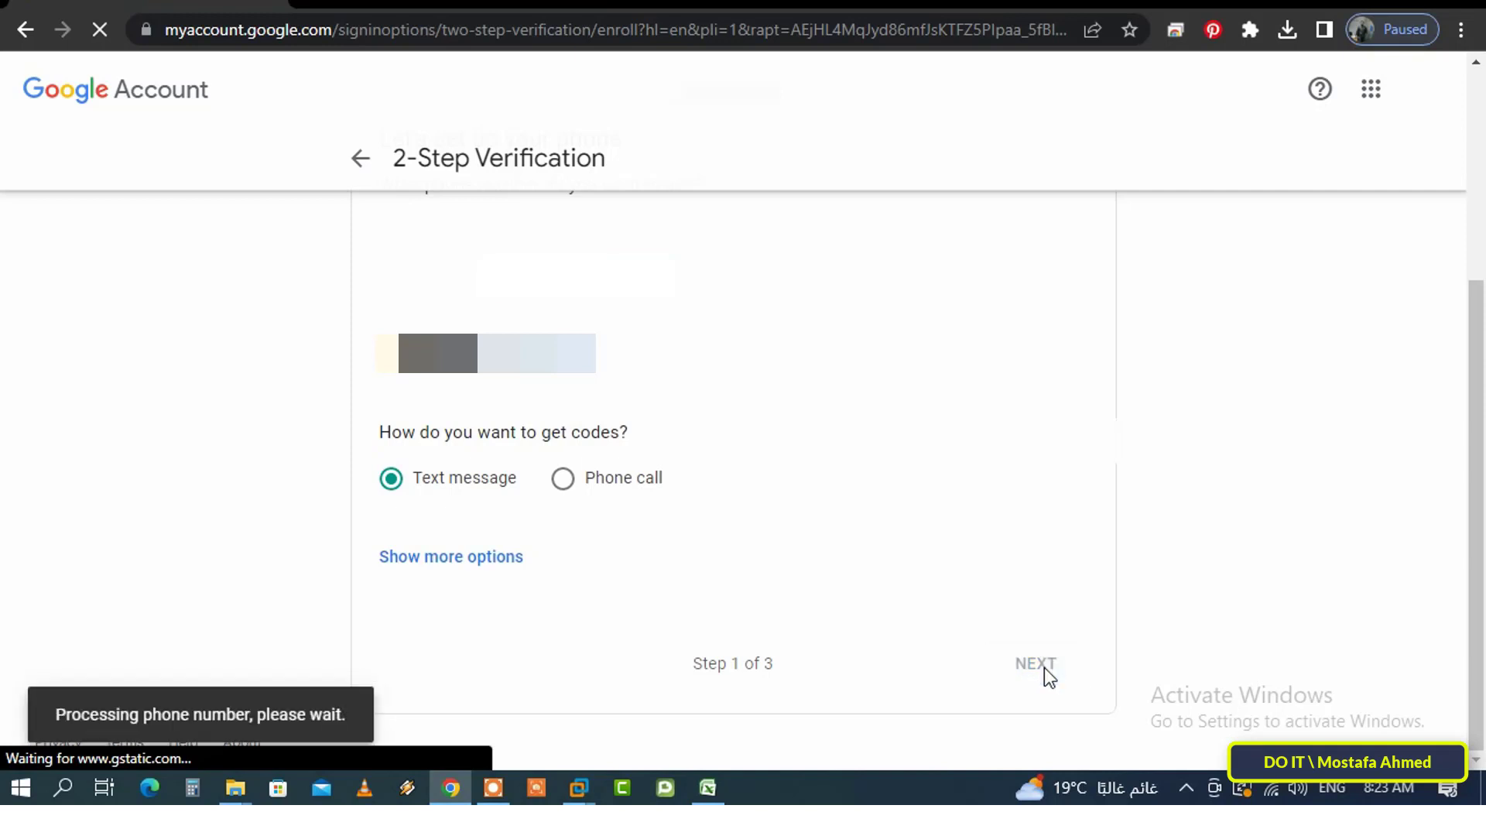
pyautogui.click(1035, 663)
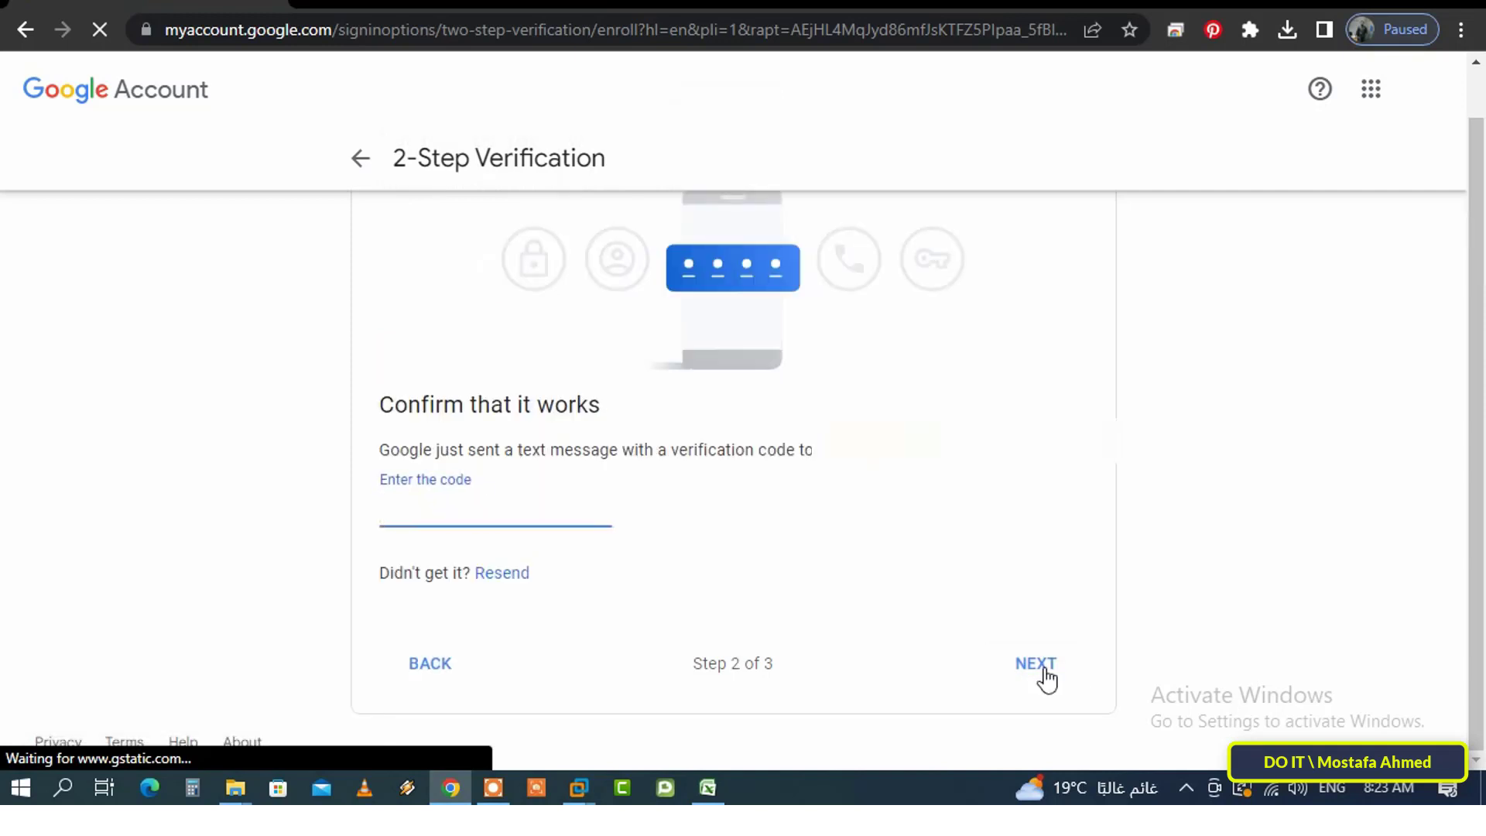
pyautogui.write('68')
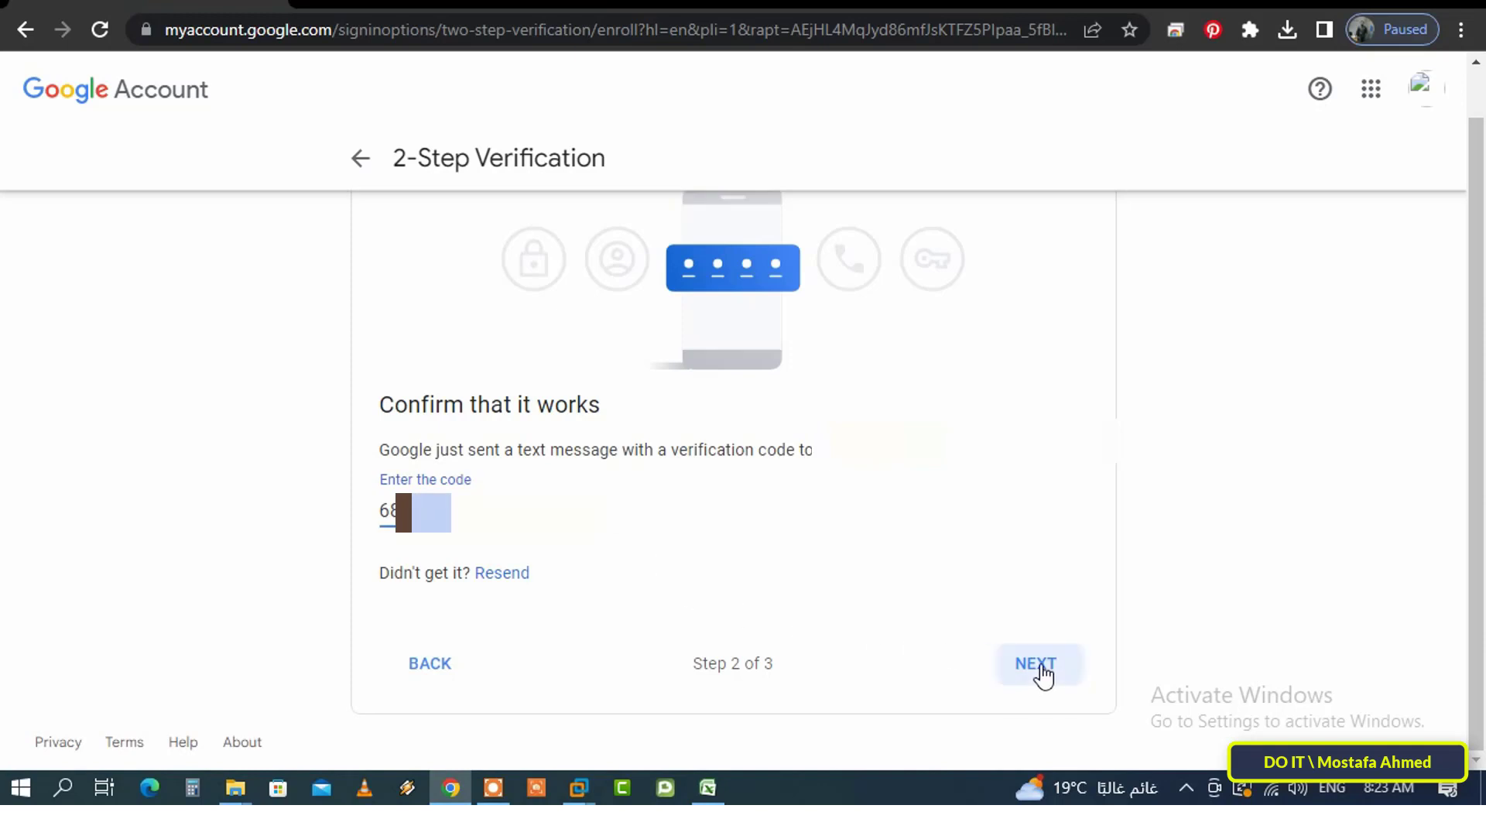
pyautogui.click(1036, 663)
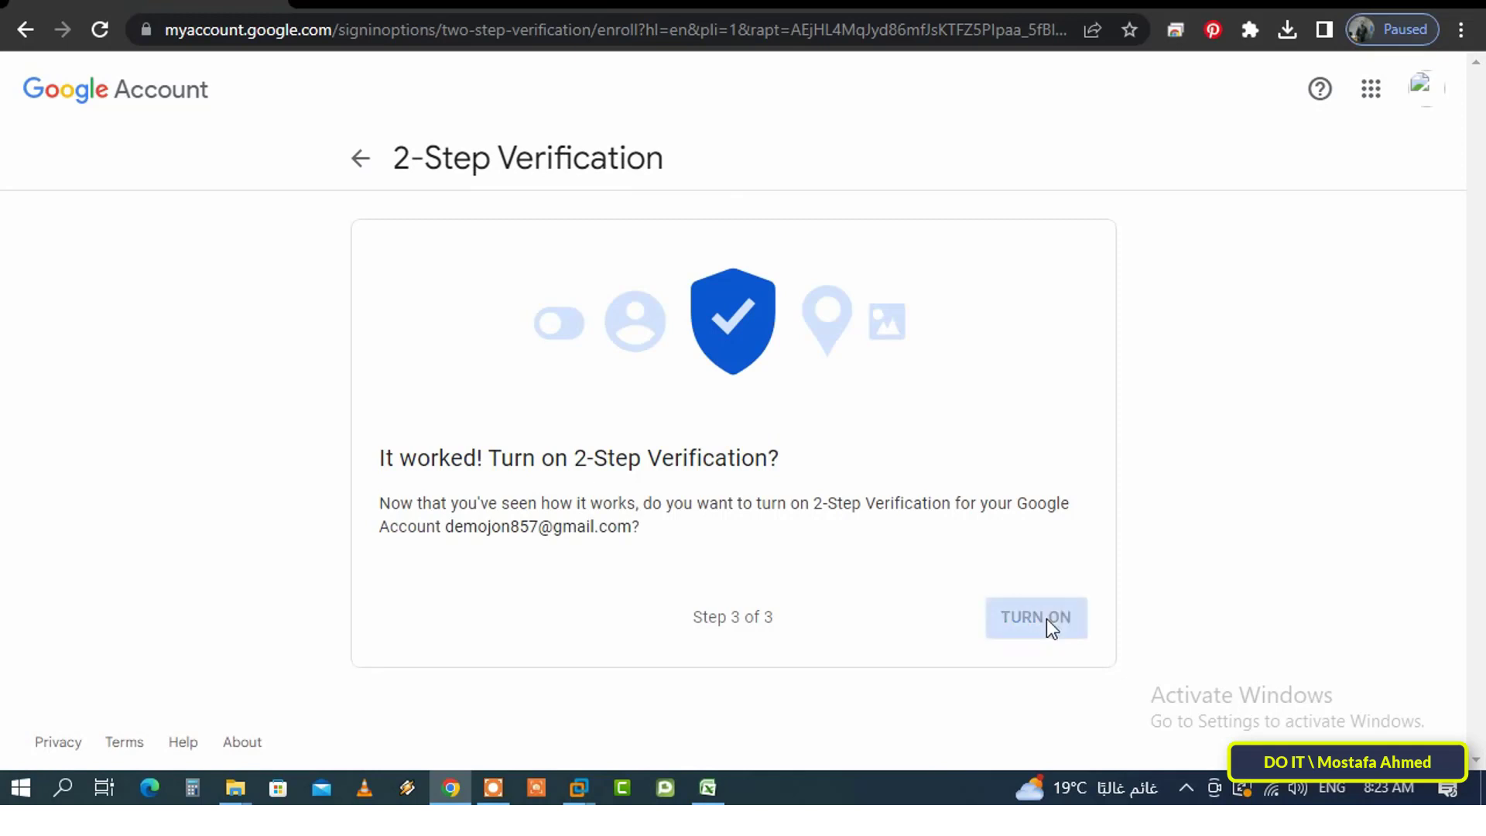
pyautogui.click(1035, 617)
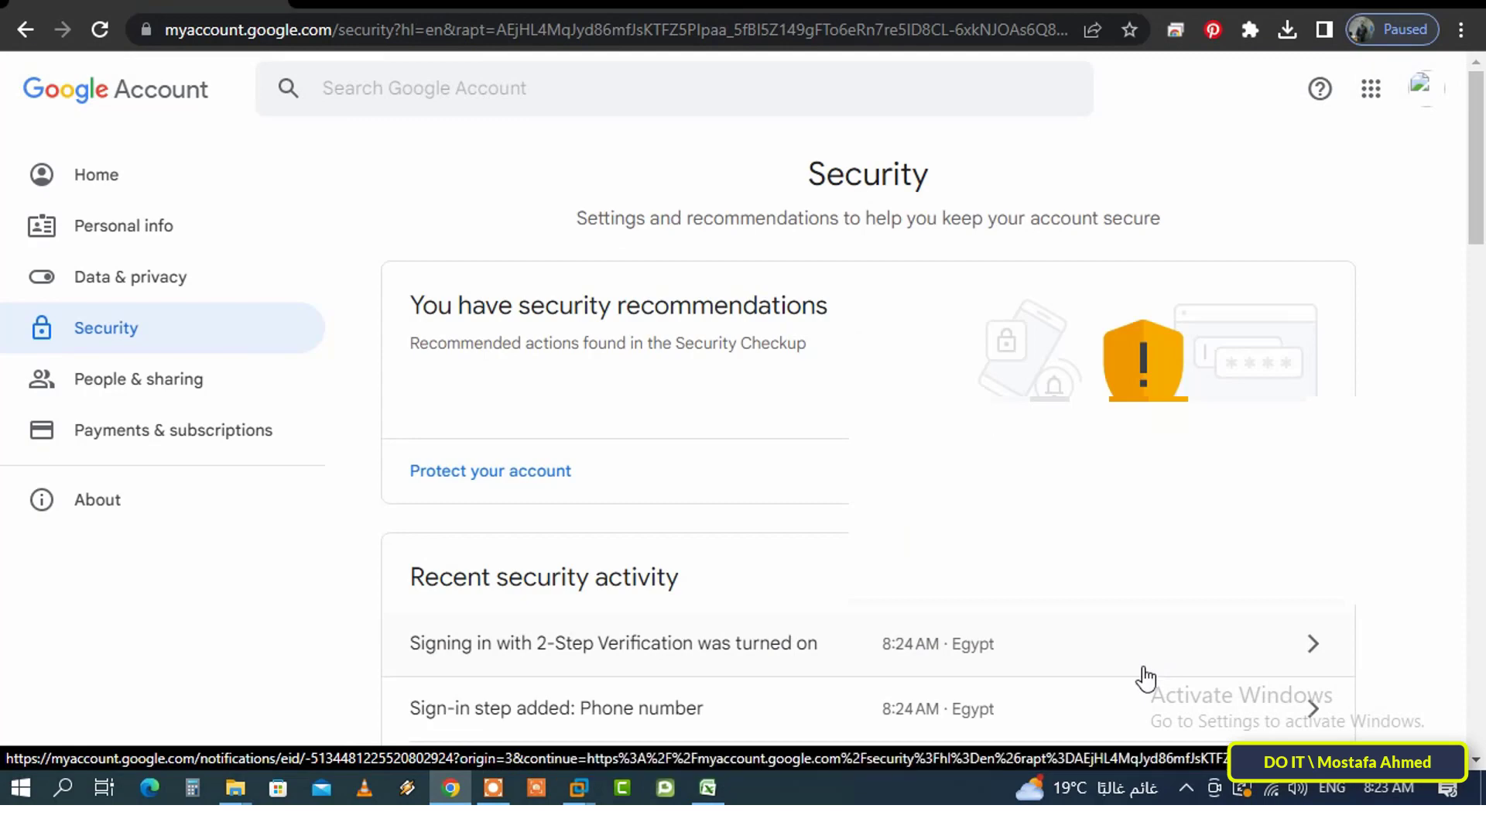
pyautogui.scroll(-3)
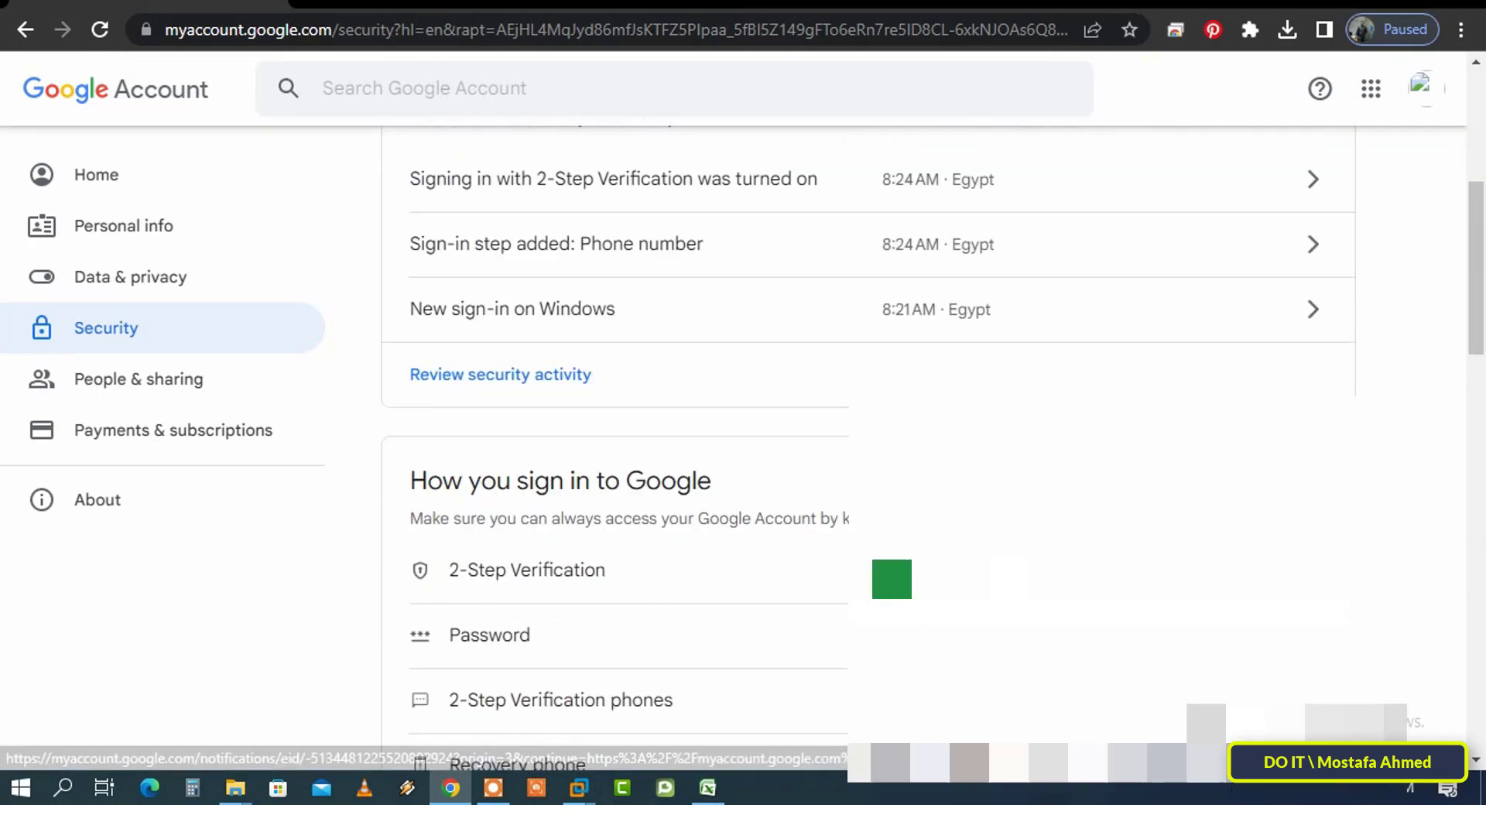
pyautogui.scroll(-3)
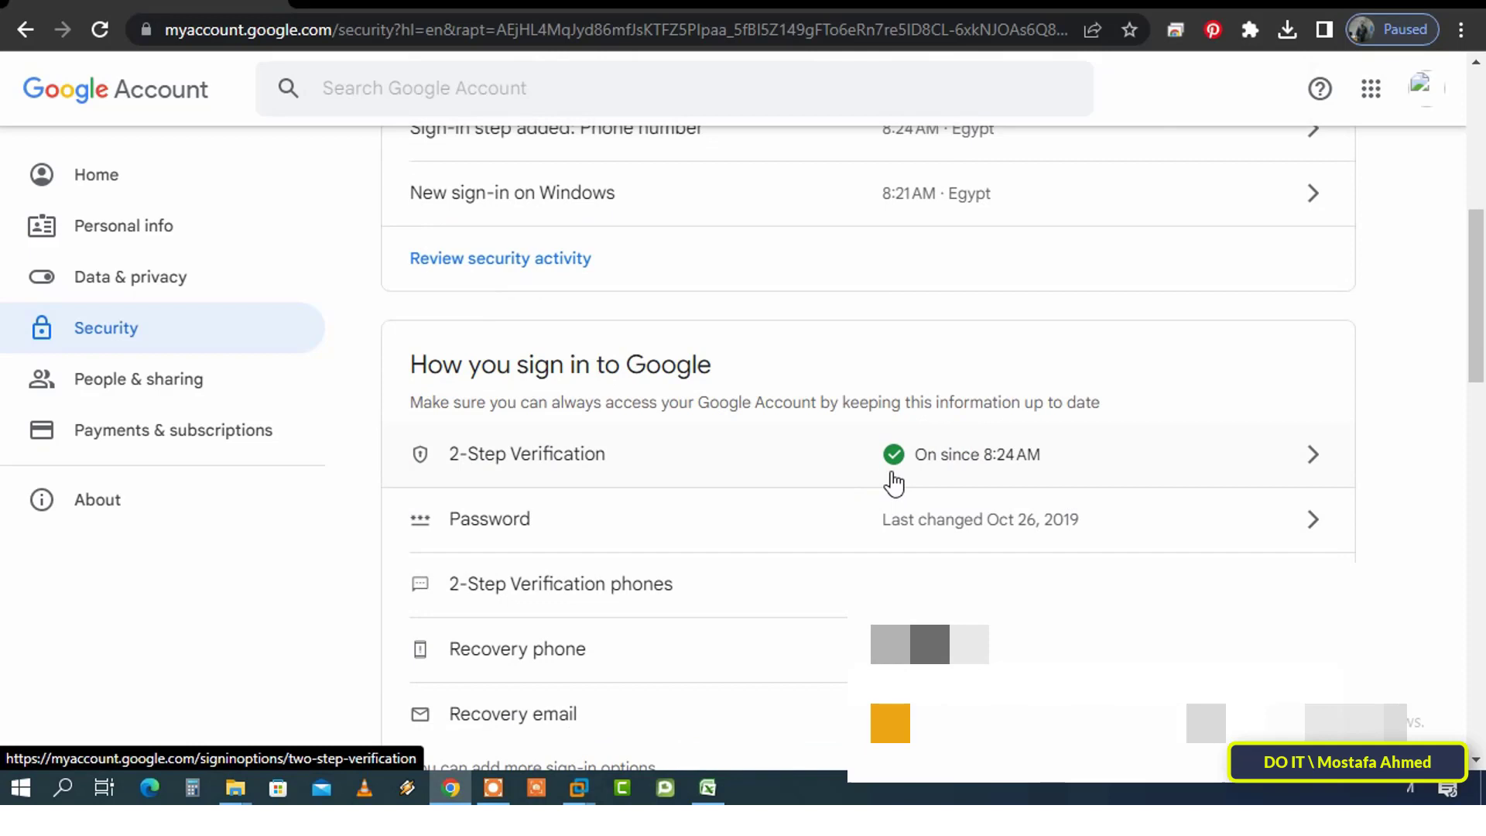
pyautogui.moveTo(897, 485)
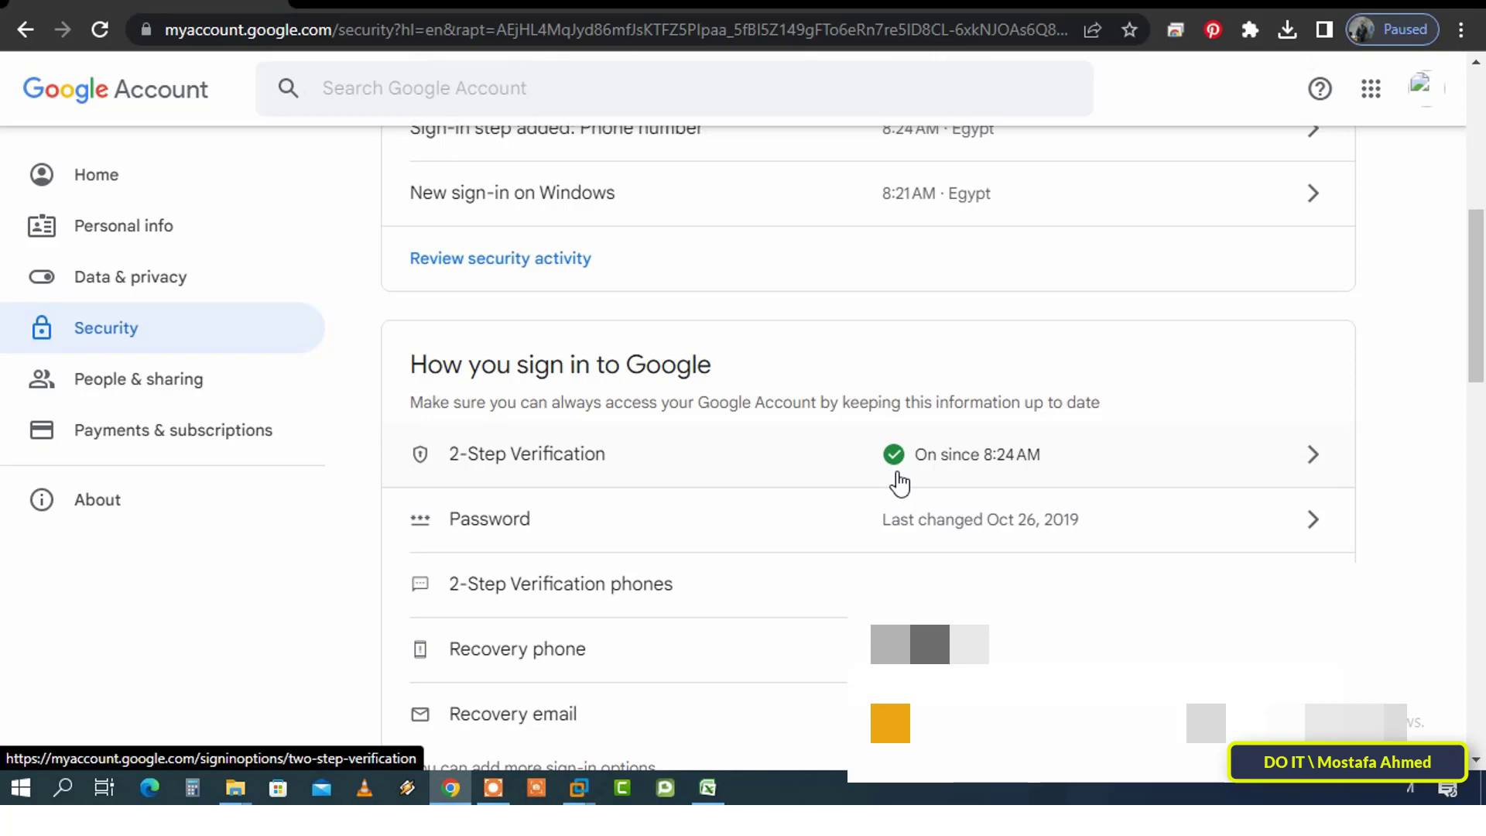
pyautogui.moveTo(324, 682)
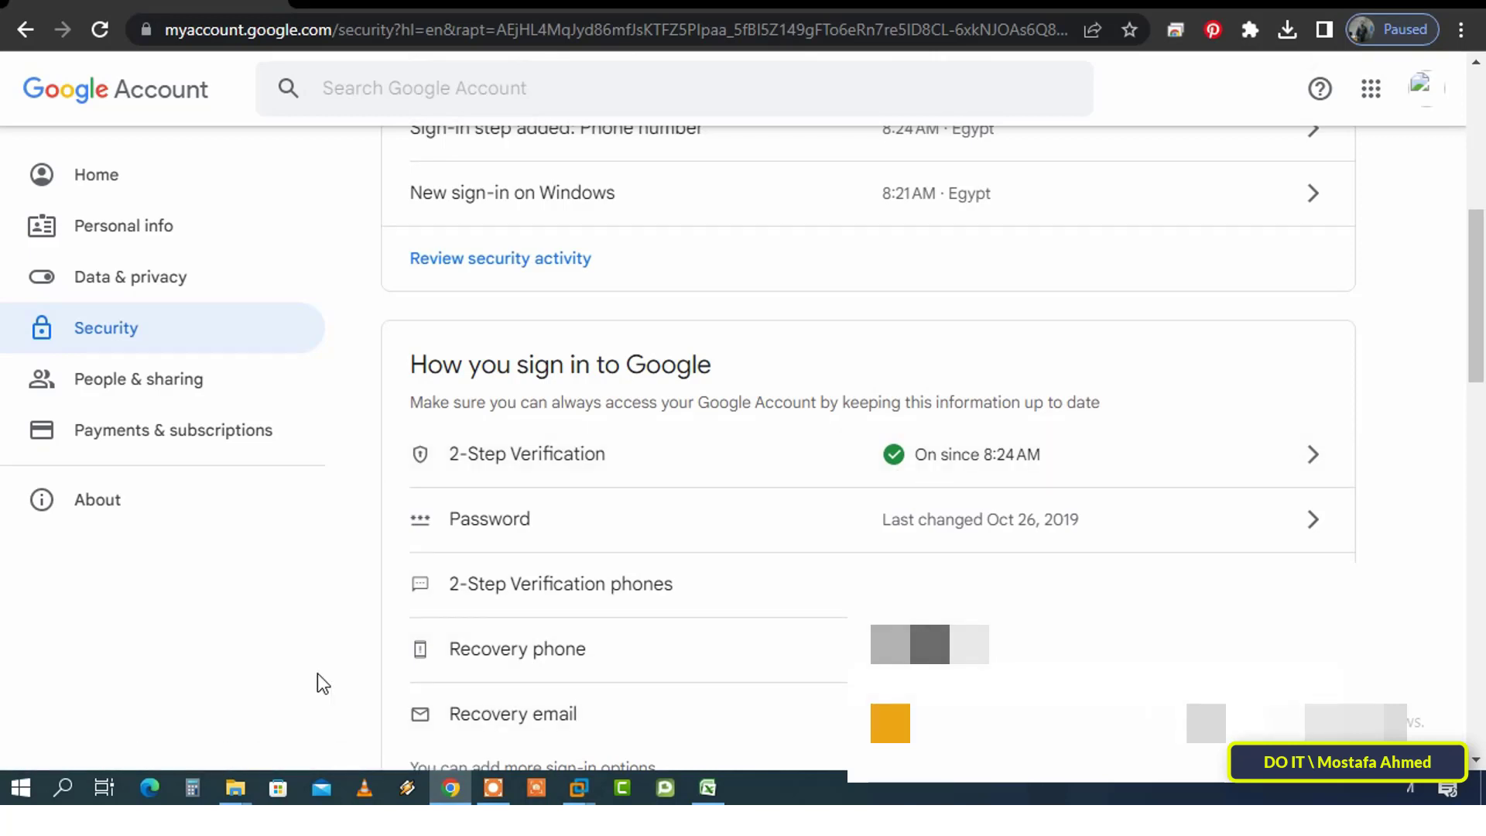